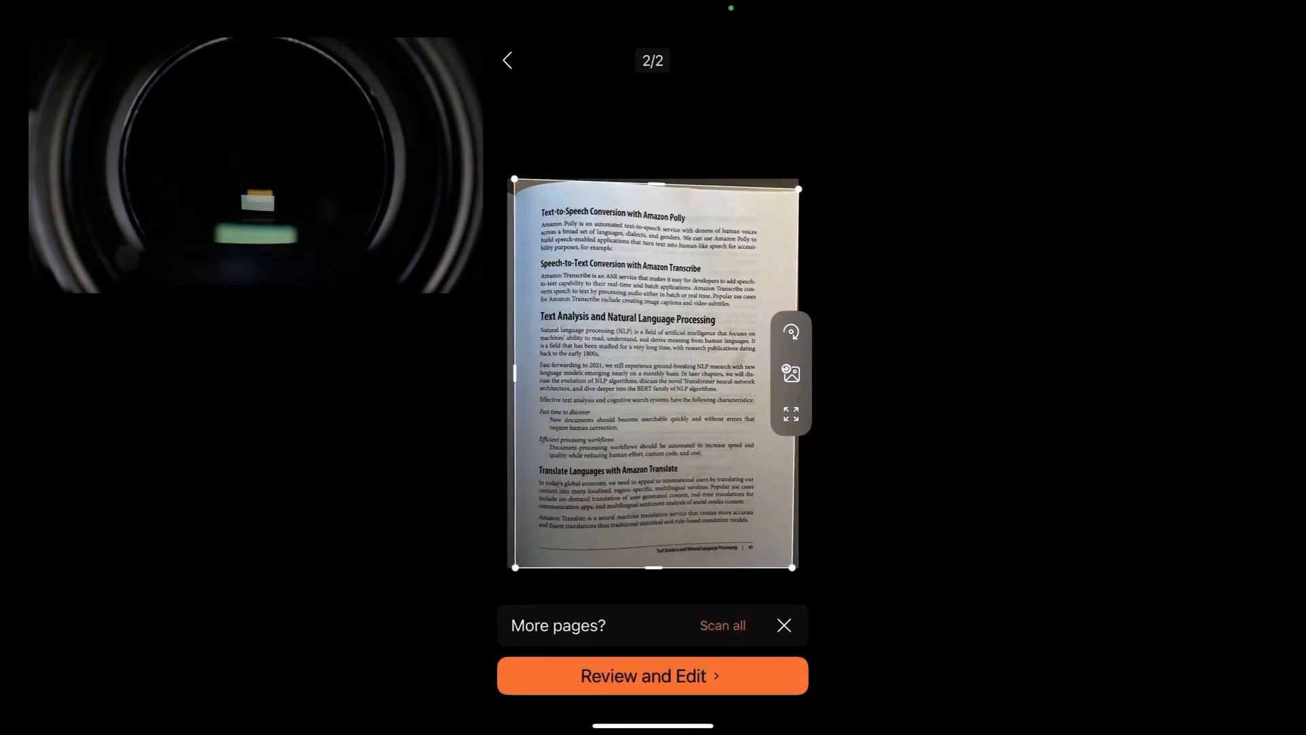
- Save the two scanned book pages and send the scan to Files
{"action": "left_click", "coordinate": [651, 675]}
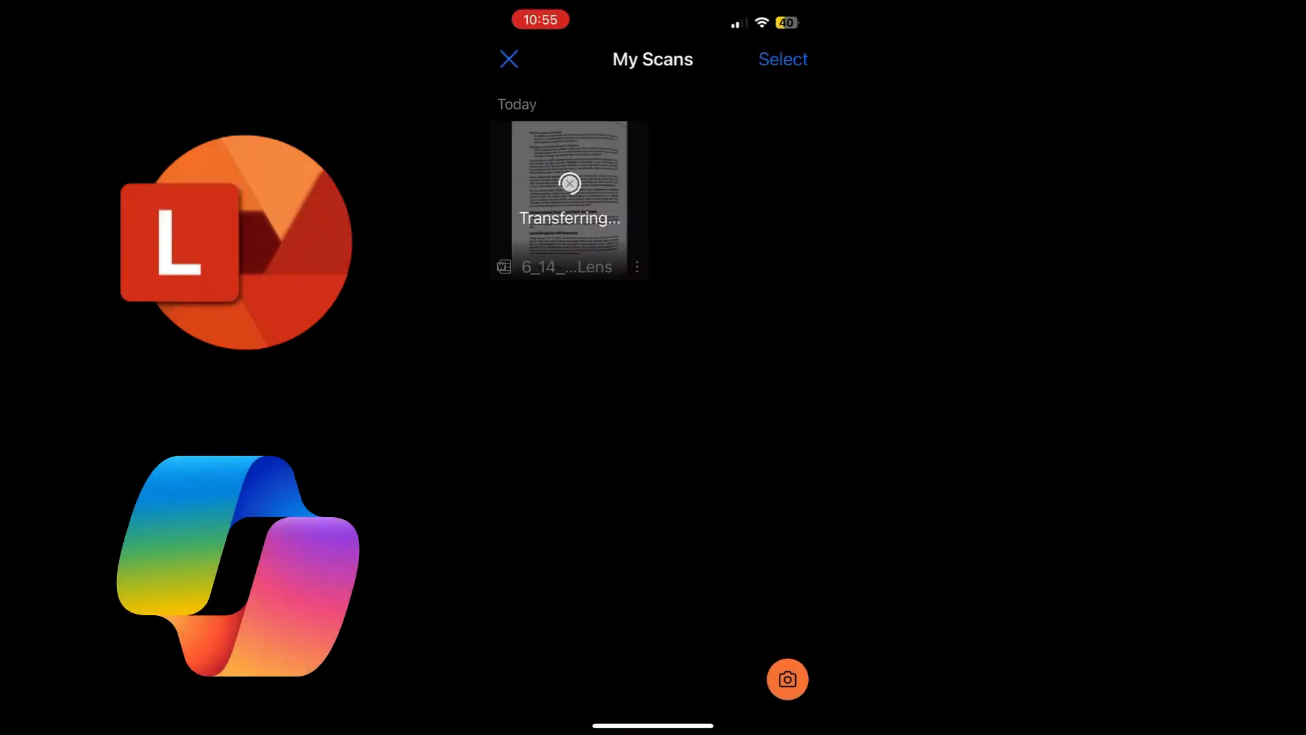
{"action": "left_click", "coordinate": [569, 200]}
{"action": "type", "text": "aws"}
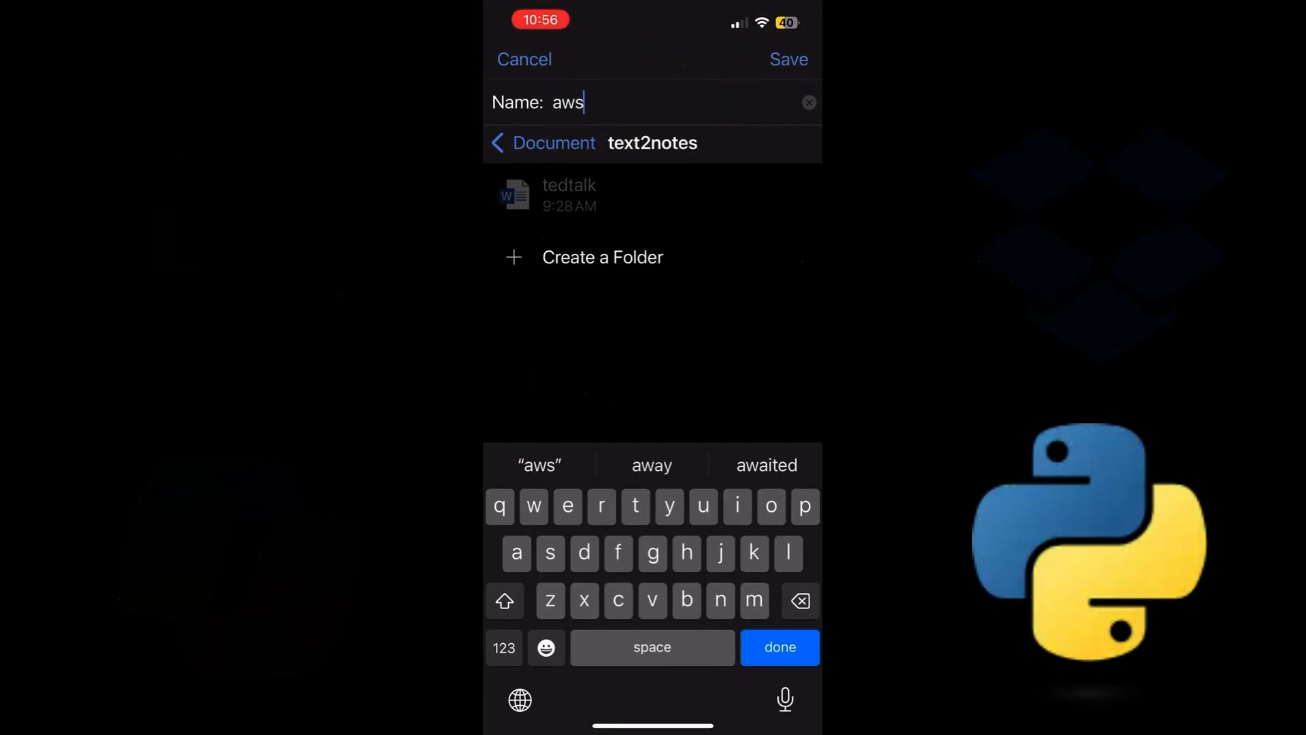
- Save the scan as a Word document named aws in the text2notes folder
{"action": "left_click", "coordinate": [788, 59]}
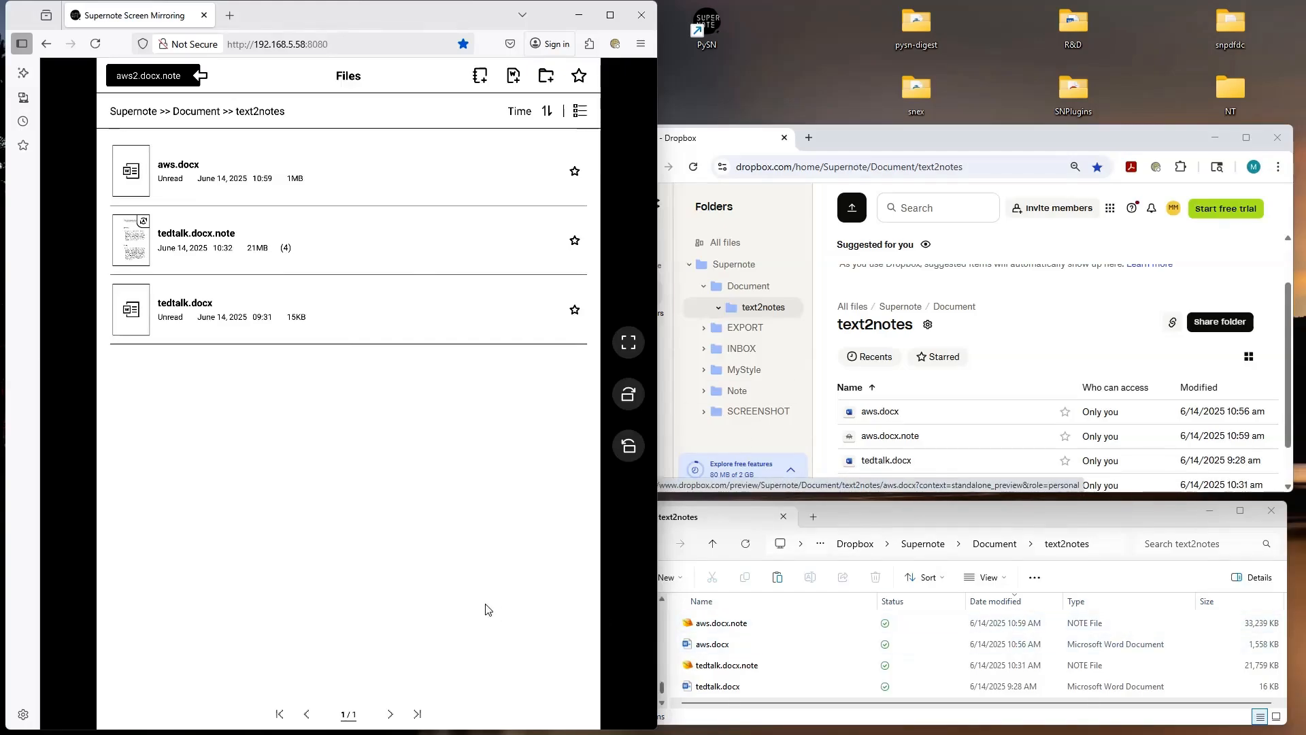
- Open the aws.docx notebook from the Supernote Files list
{"action": "left_click", "coordinate": [177, 170]}
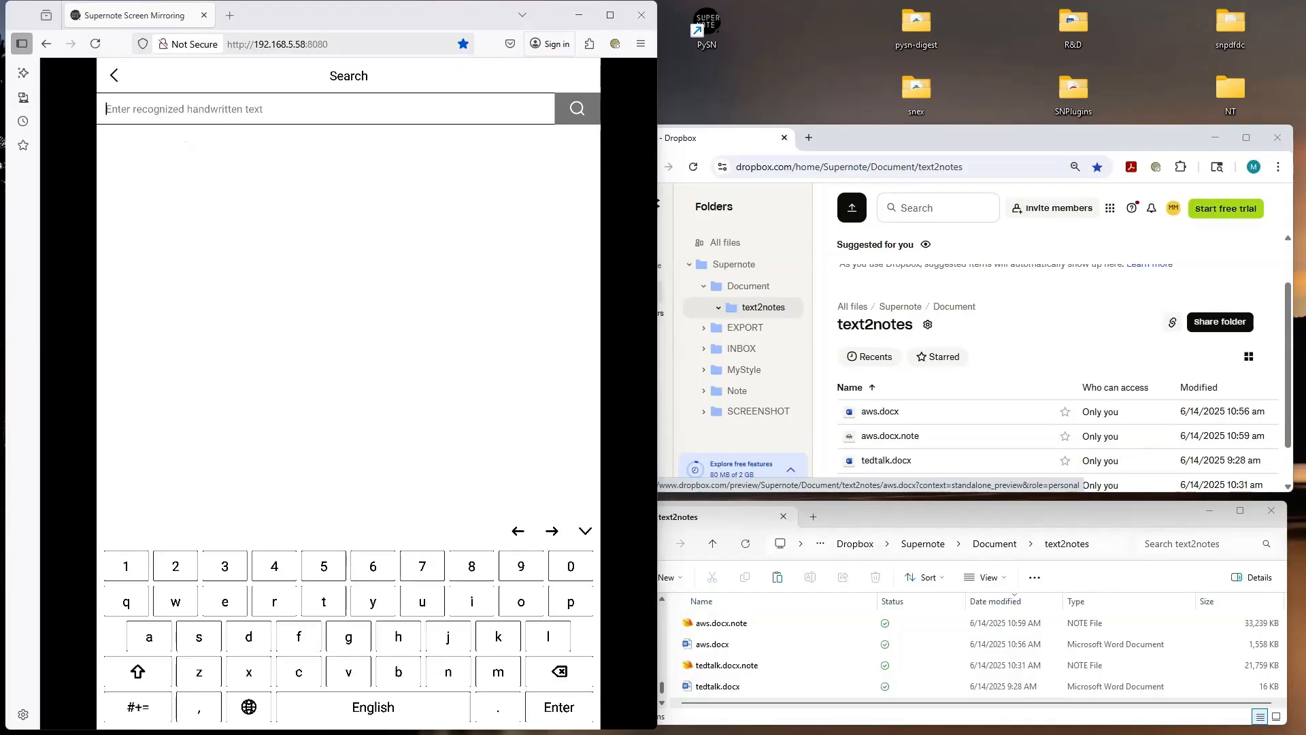
- Search the handwriting for 'human' and jump to its page 4 occurrence
{"action": "type", "text": "human"}
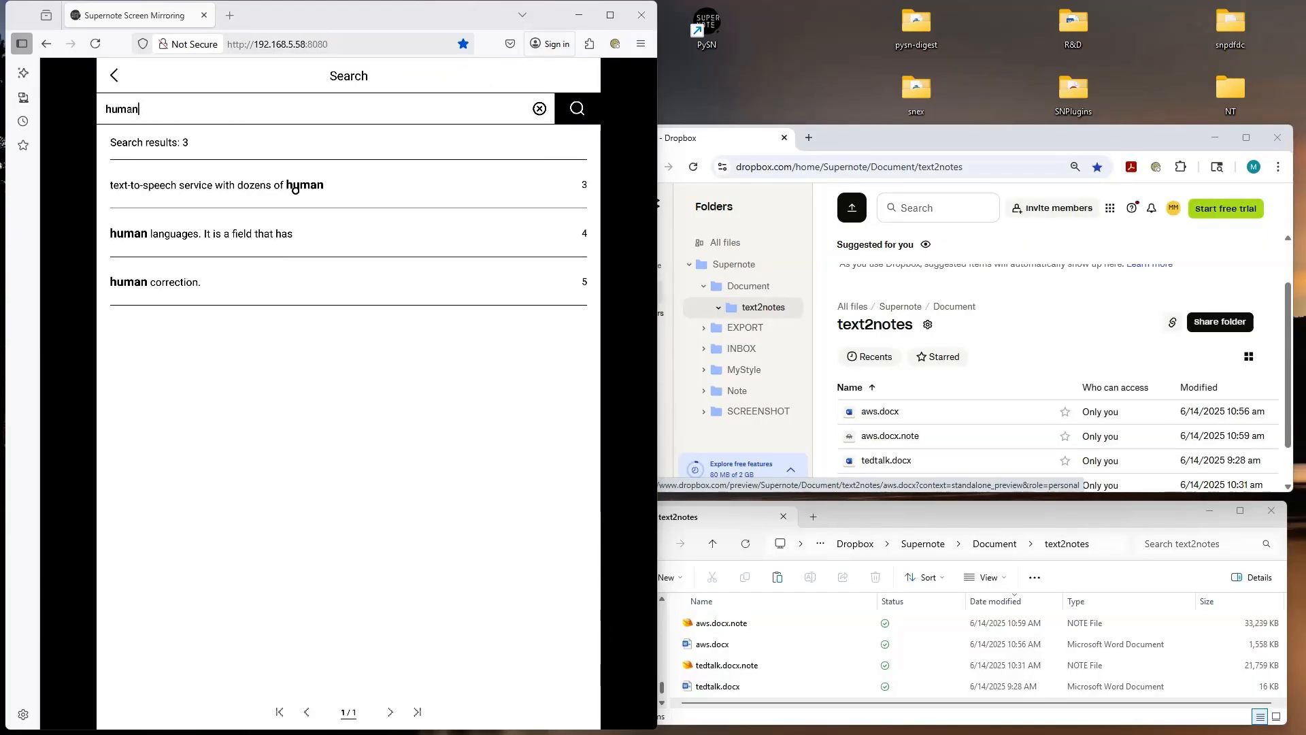
{"action": "left_click", "coordinate": [153, 282]}
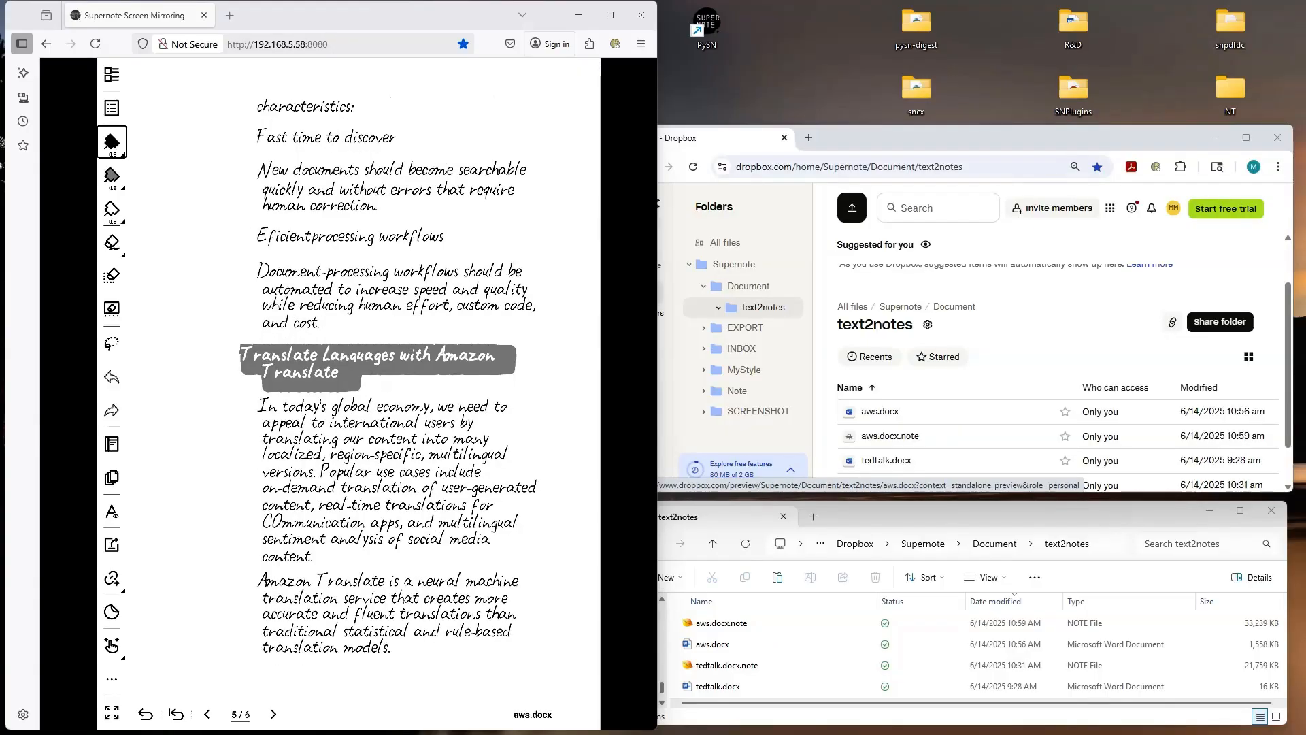
{"action": "left_click", "coordinate": [205, 714]}
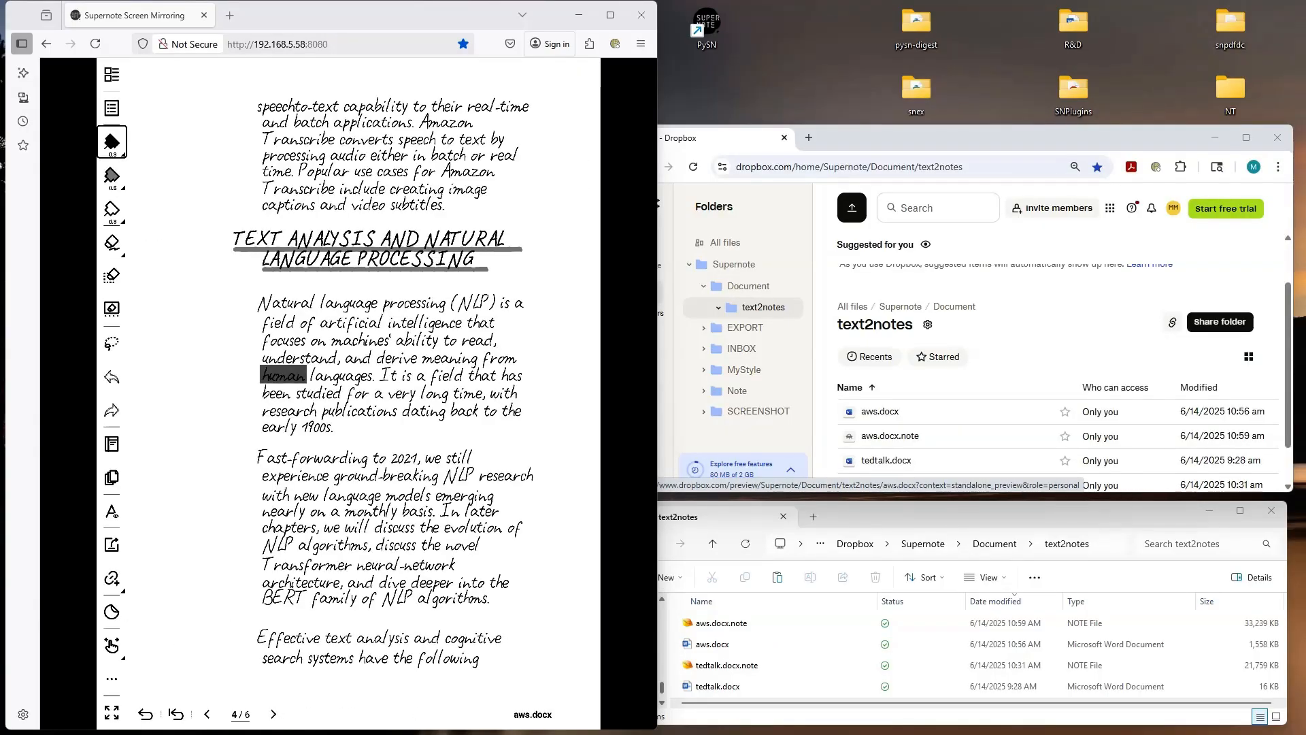